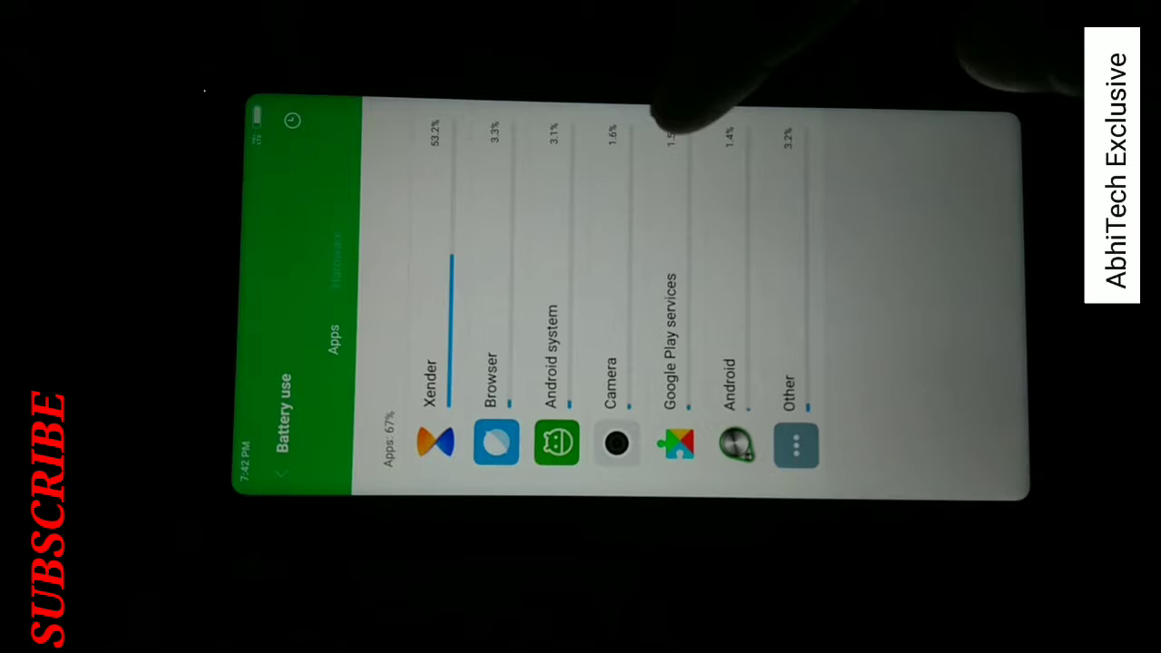
# Reach the Battery saver per-app list from the Battery use menu
pyautogui.click(330, 254)
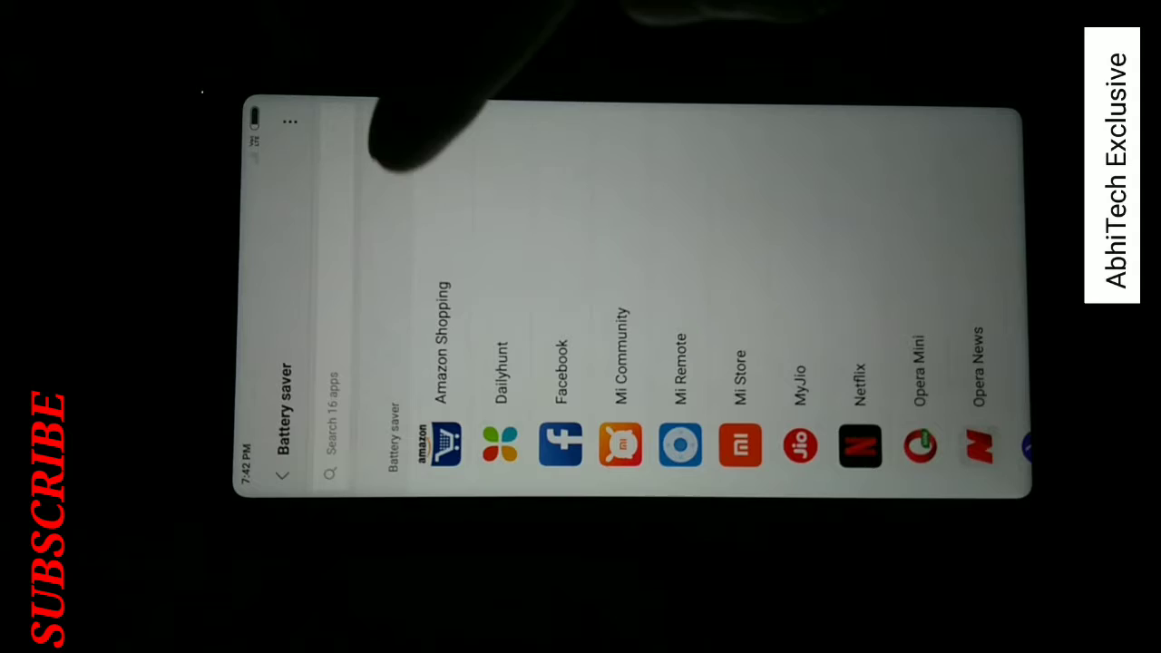
# Set apps like Netflix and Amazon Shopping to Restrict background activity
pyautogui.click(445, 444)
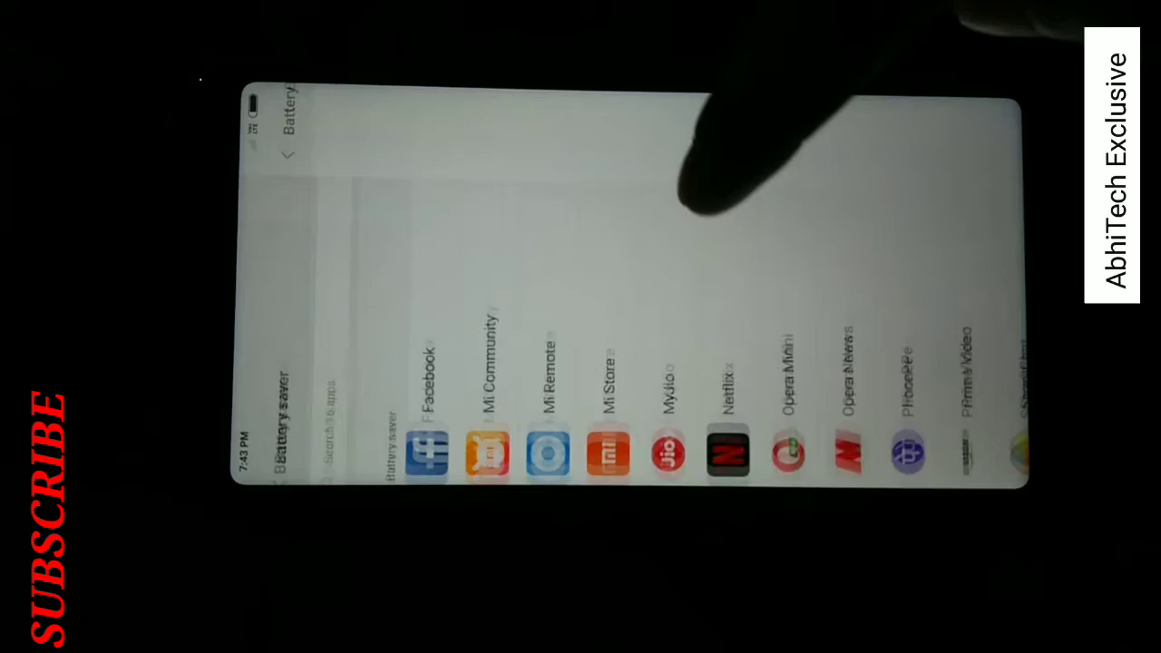
pyautogui.click(726, 450)
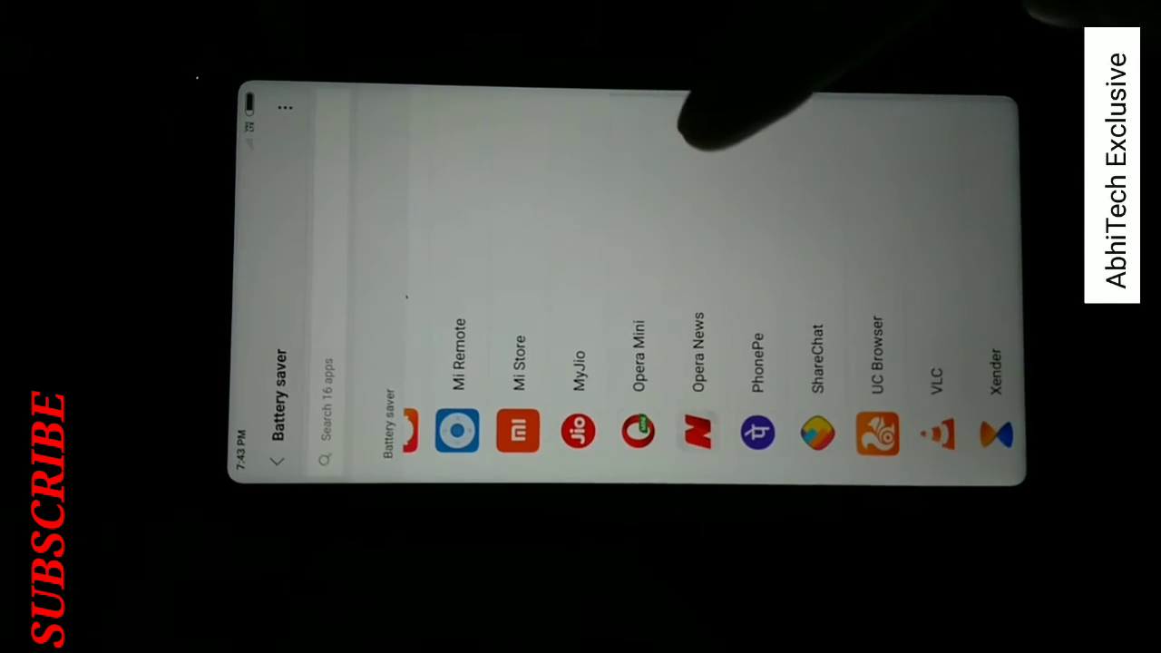
# Scroll the app list and bring up Opera Mini's background restriction options
pyautogui.hscroll(-3)
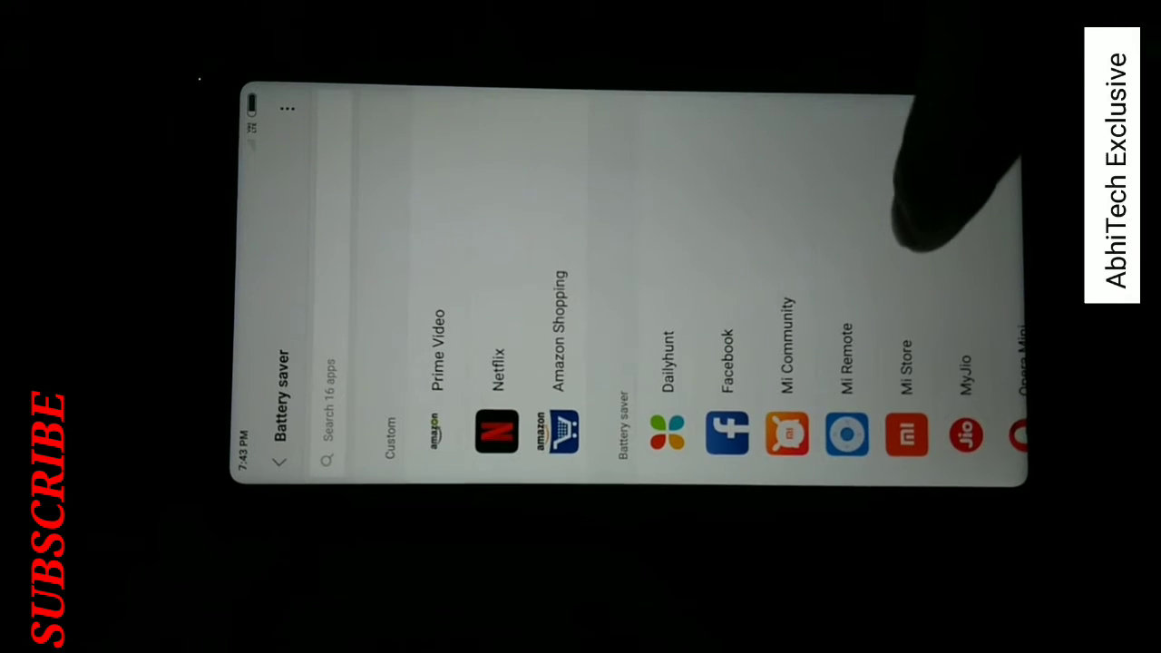
pyautogui.hscroll(-3)
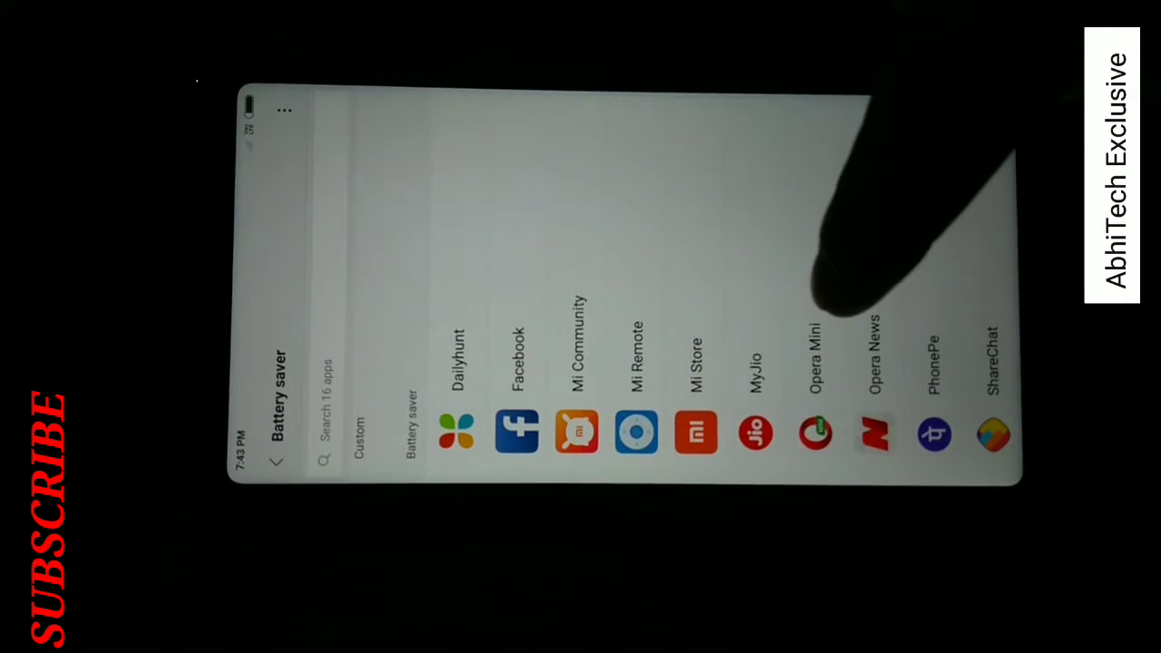
pyautogui.click(874, 432)
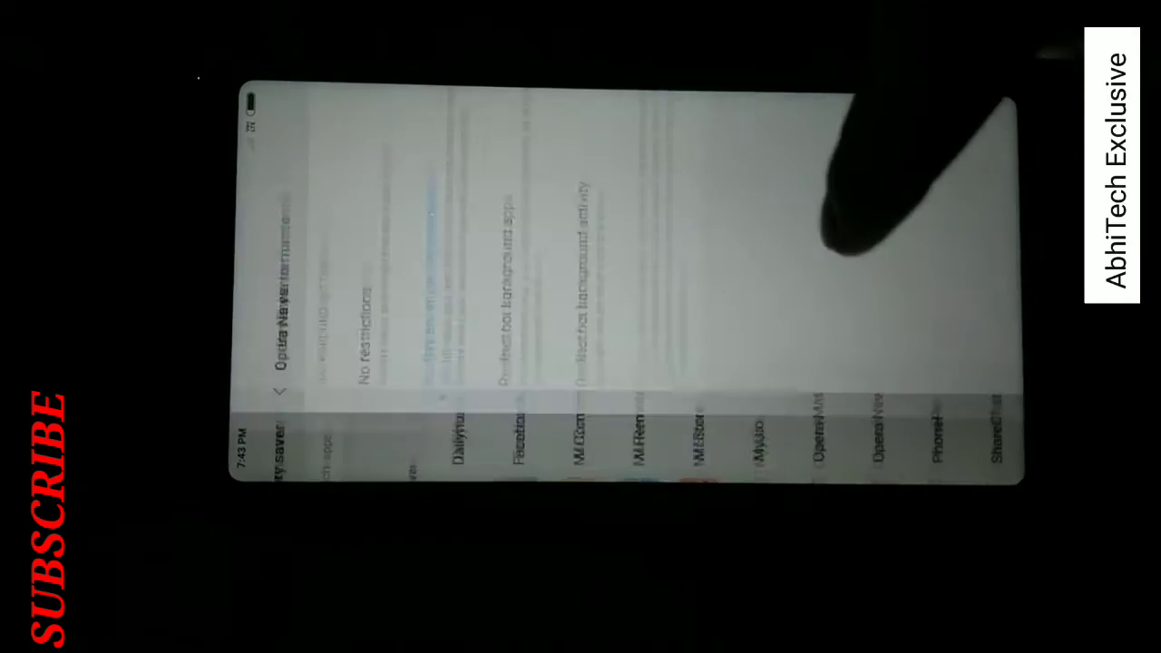